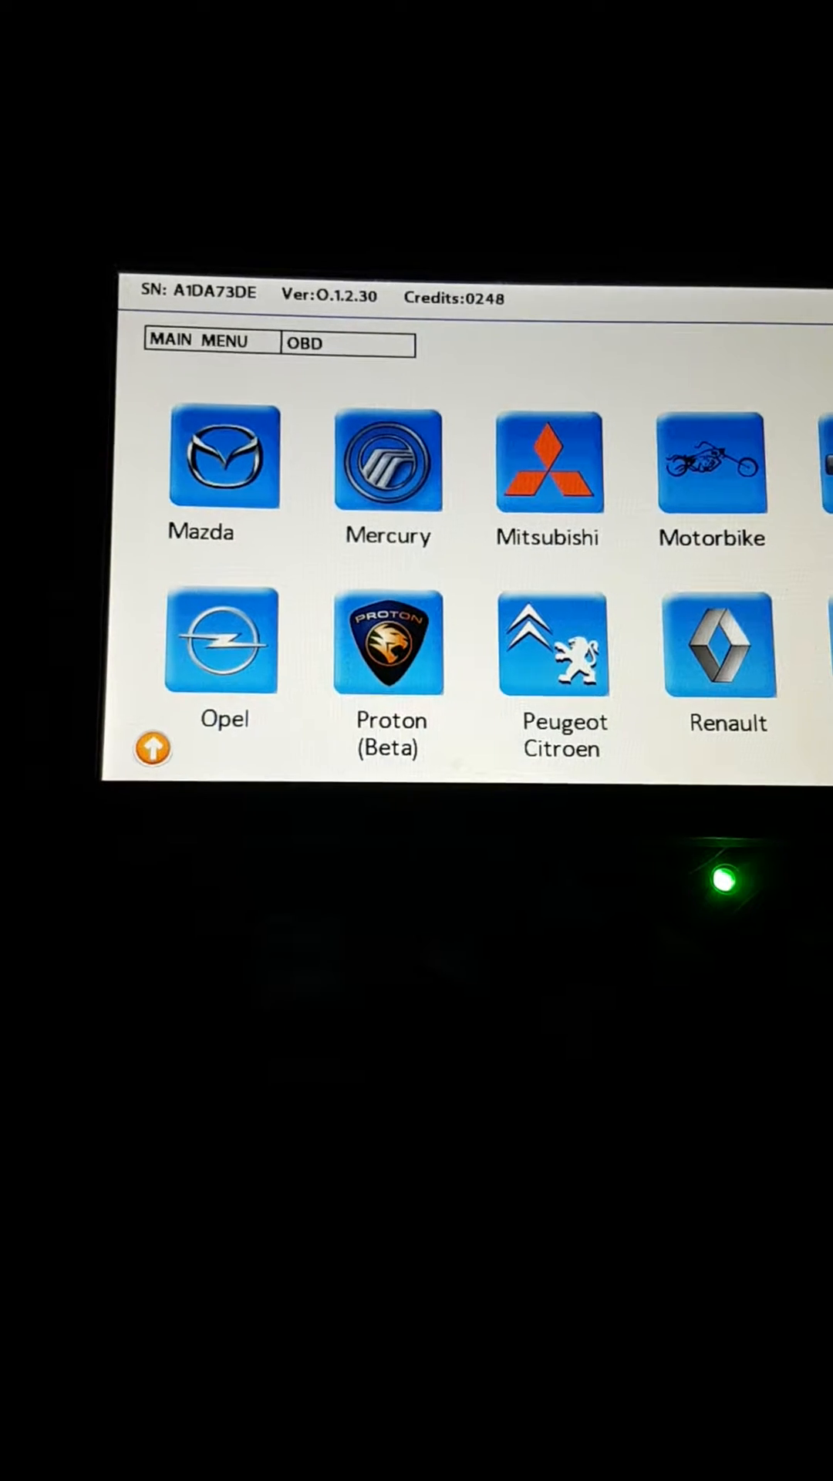
- Choose Renault Clio III for OBD programming and accept deducting 20 credits for the pack
{"action": "left_click", "coordinate": [720, 642]}
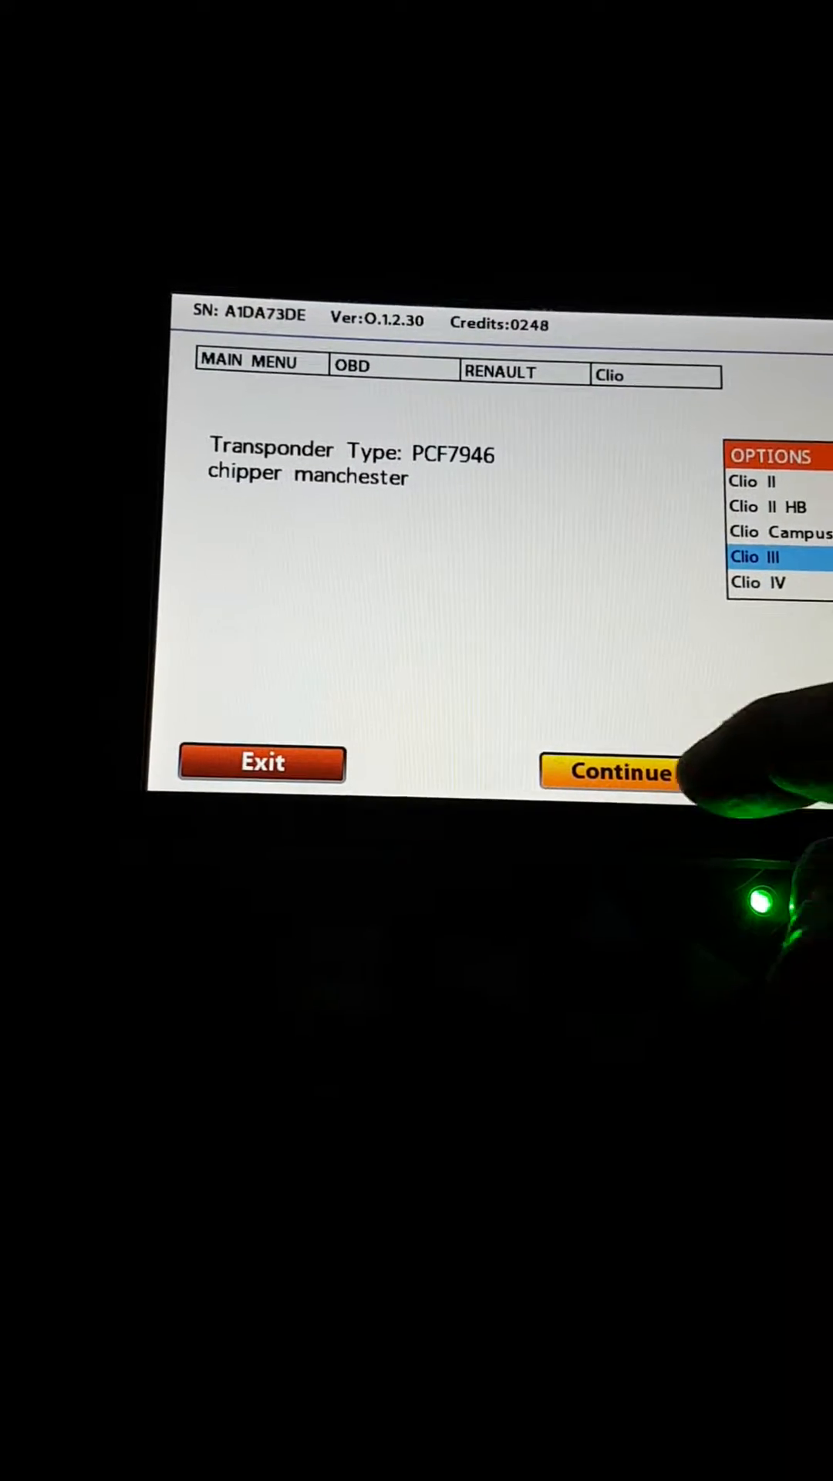
{"action": "left_click", "coordinate": [620, 771]}
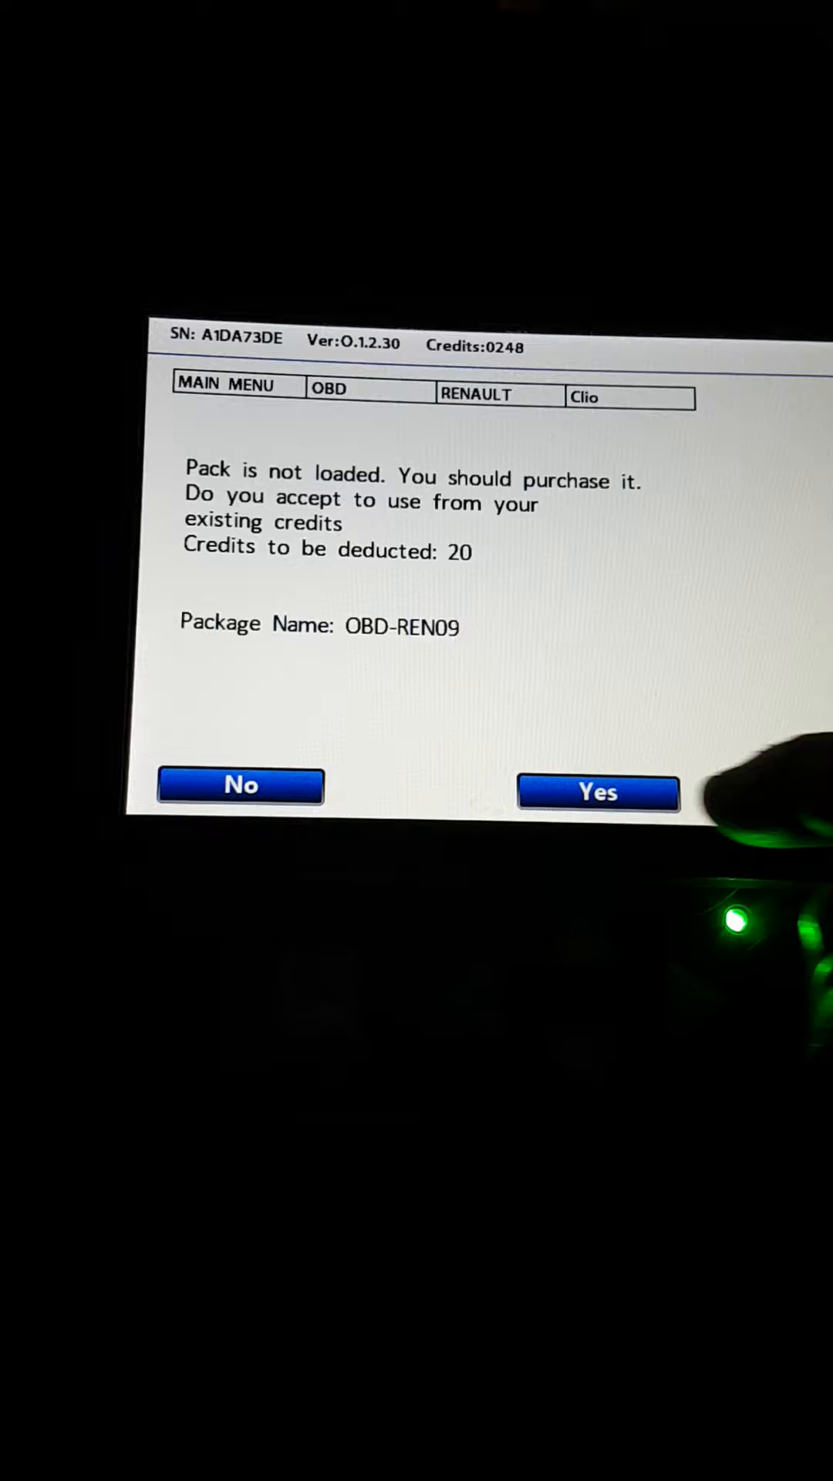
{"action": "left_click", "coordinate": [597, 791]}
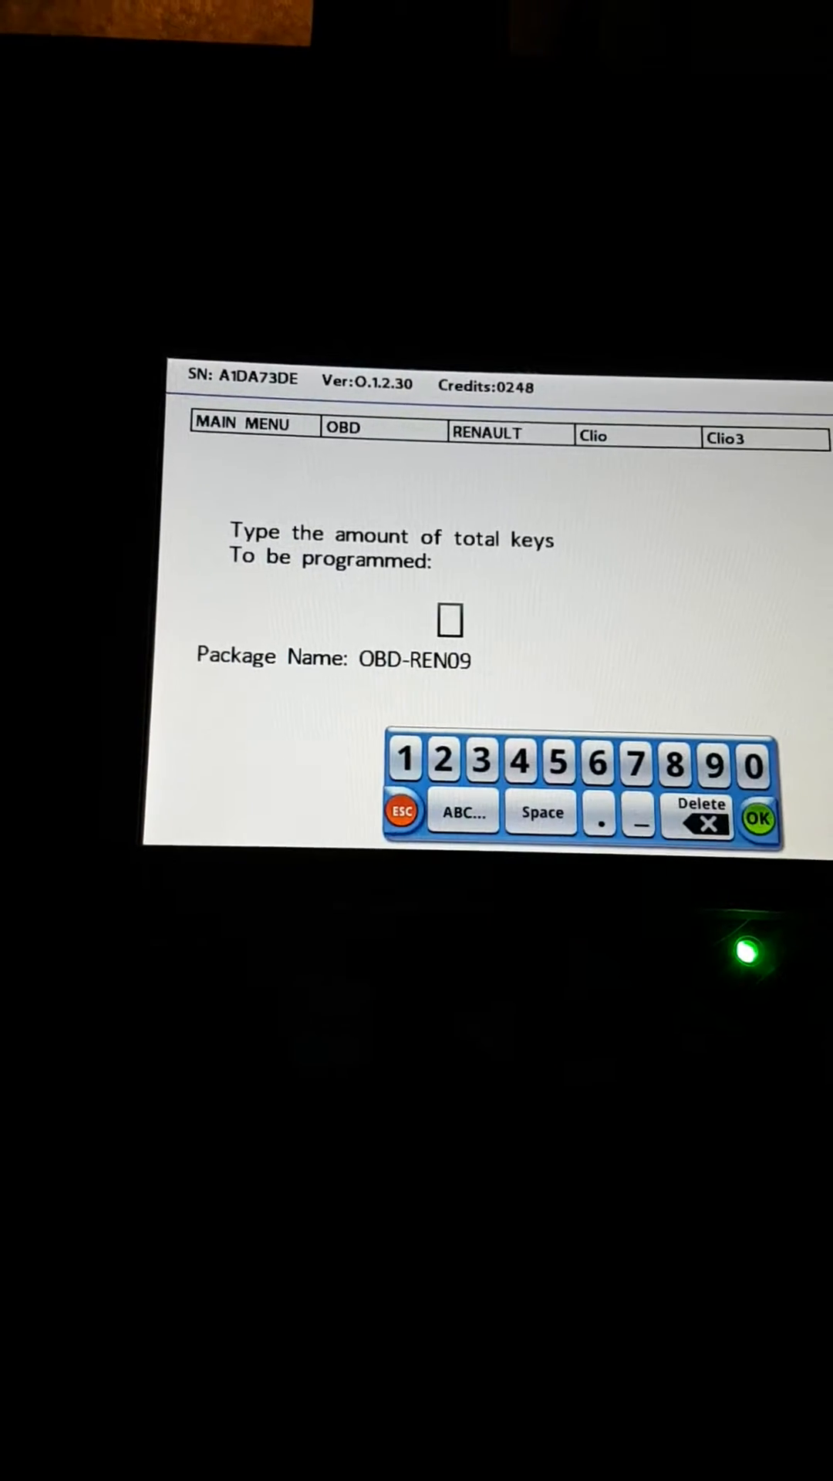
- Confirm the total number of keys and read the VIN, two key IDs and secret code
{"action": "left_click", "coordinate": [758, 817]}
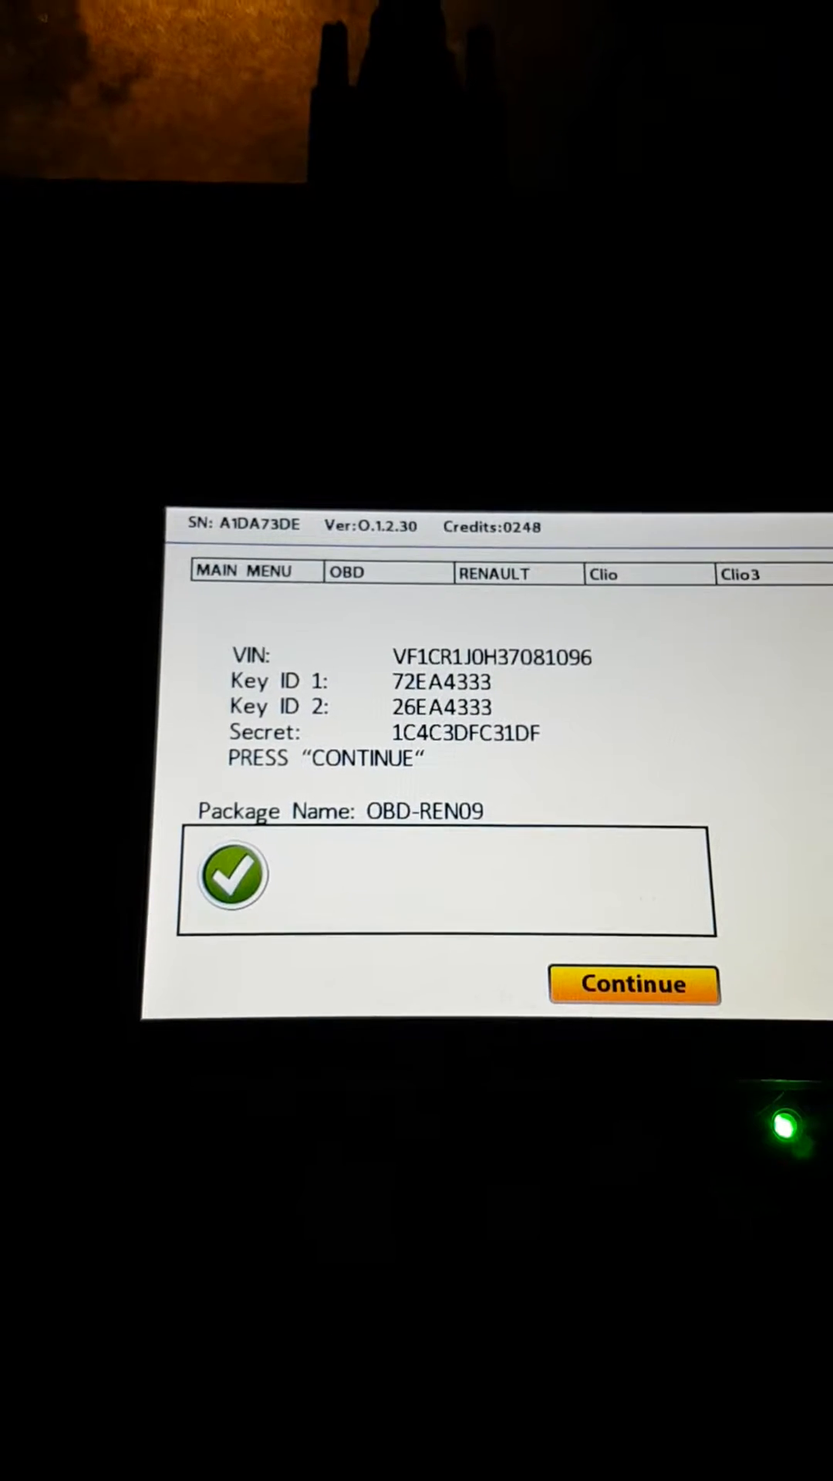
- Confirm ignition off, retrieve the PIN code for 20 credits, and continue to the first-key prompt
{"action": "left_click", "coordinate": [634, 984]}
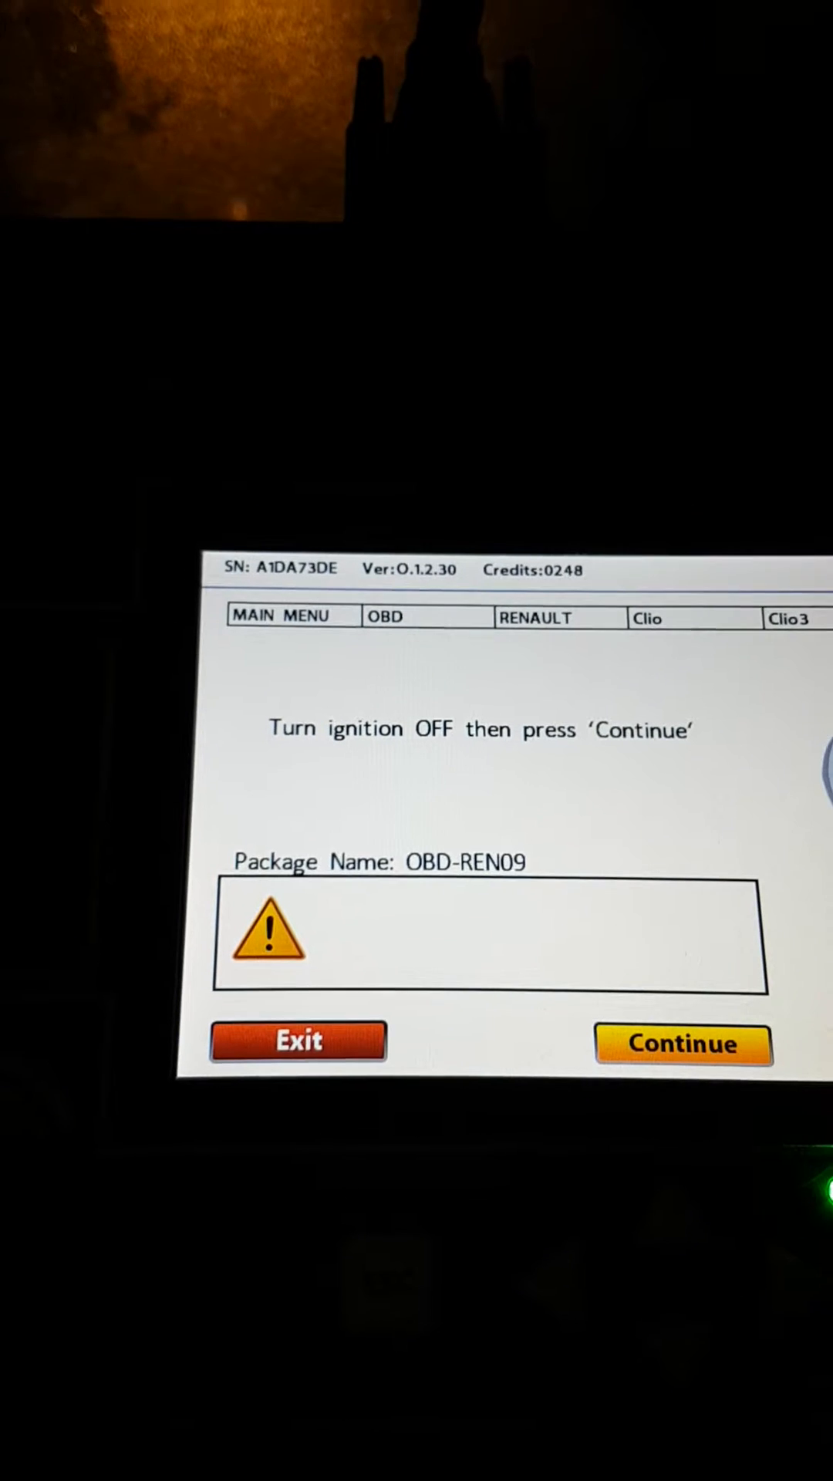
{"action": "left_click", "coordinate": [684, 1045]}
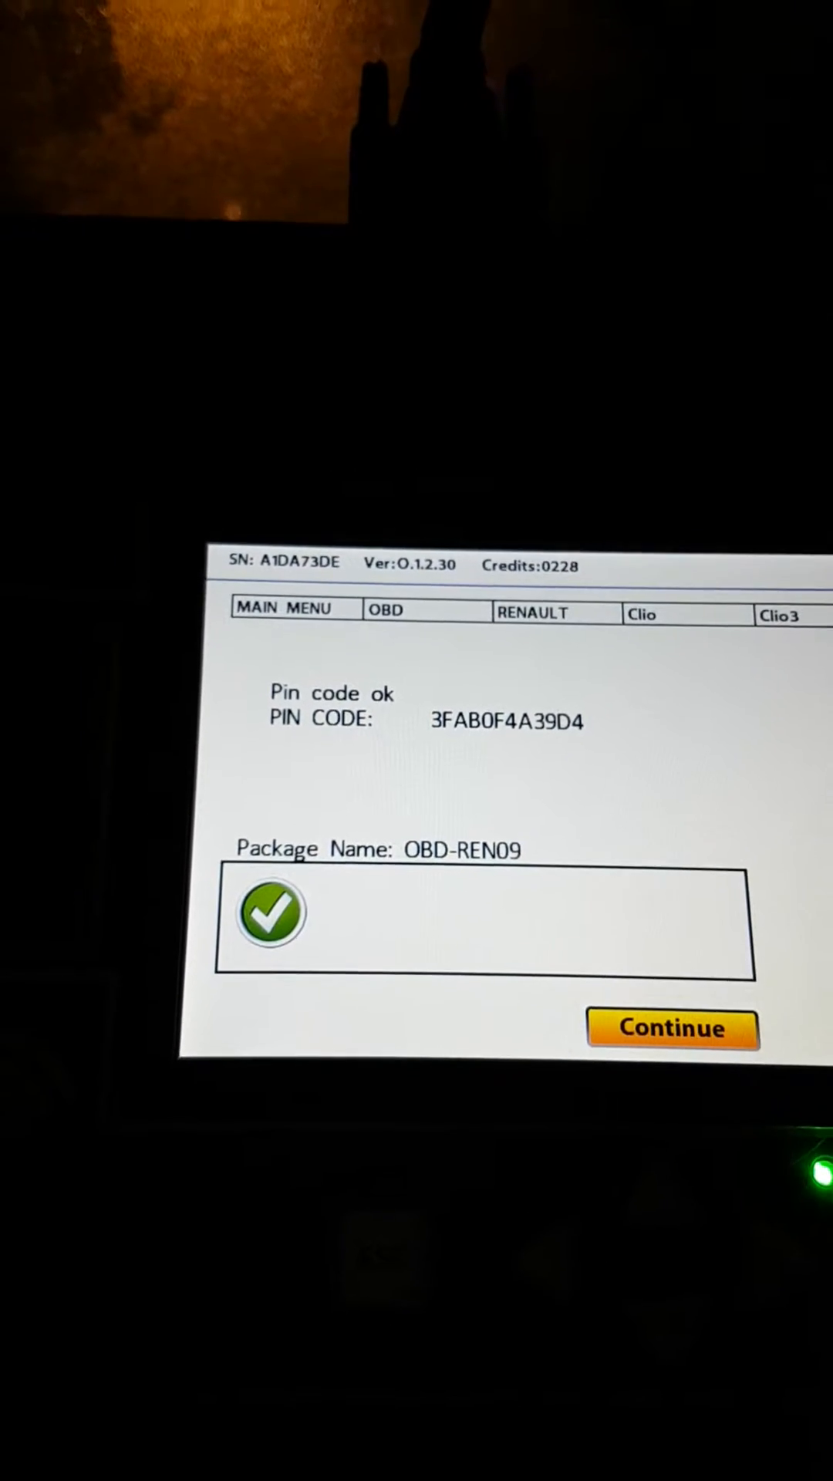
{"action": "left_click", "coordinate": [671, 1028]}
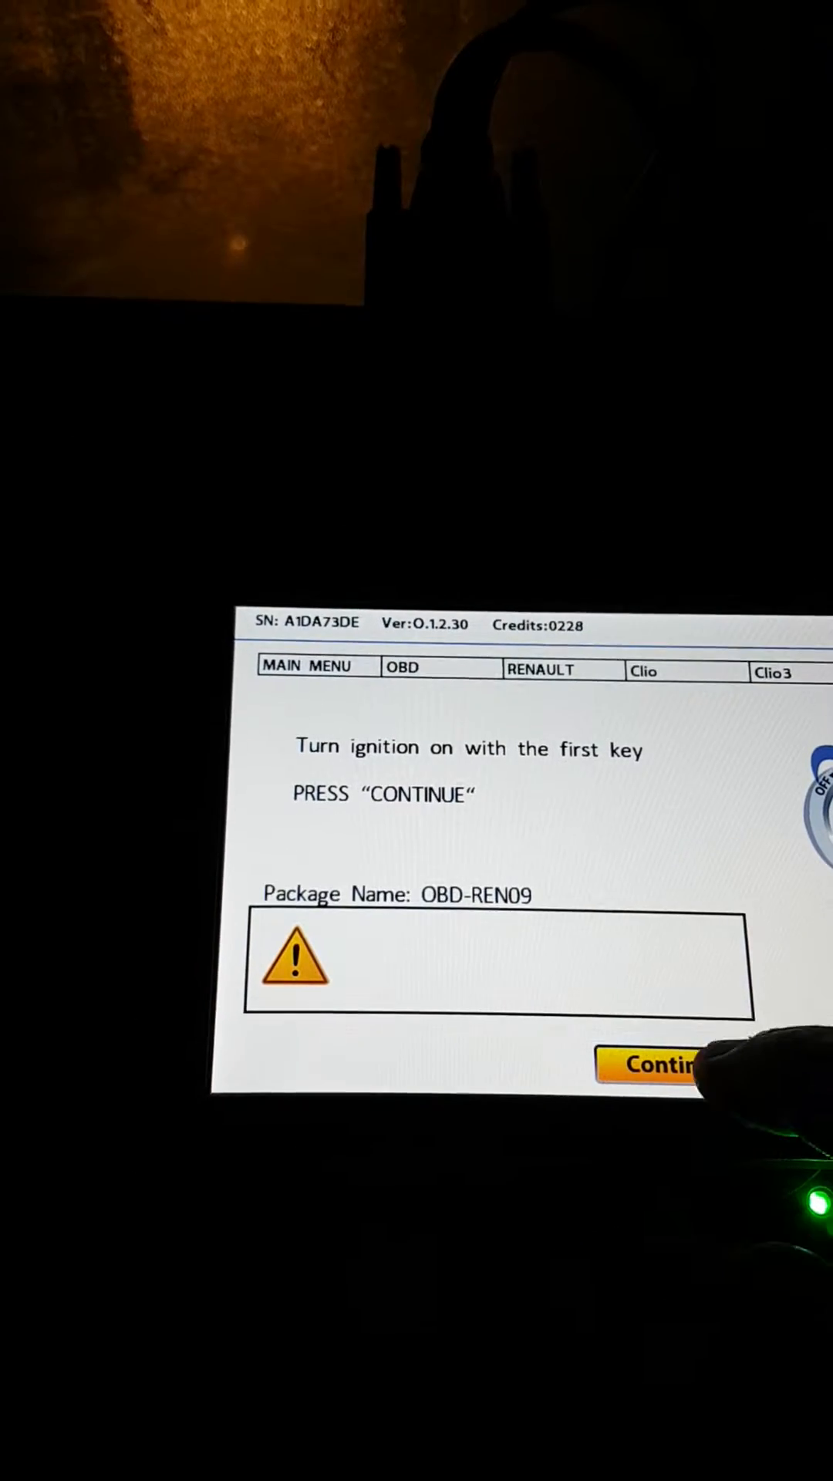
- Confirm ignition on with the first key so programming runs to End of Procedure
{"action": "left_click", "coordinate": [659, 1064]}
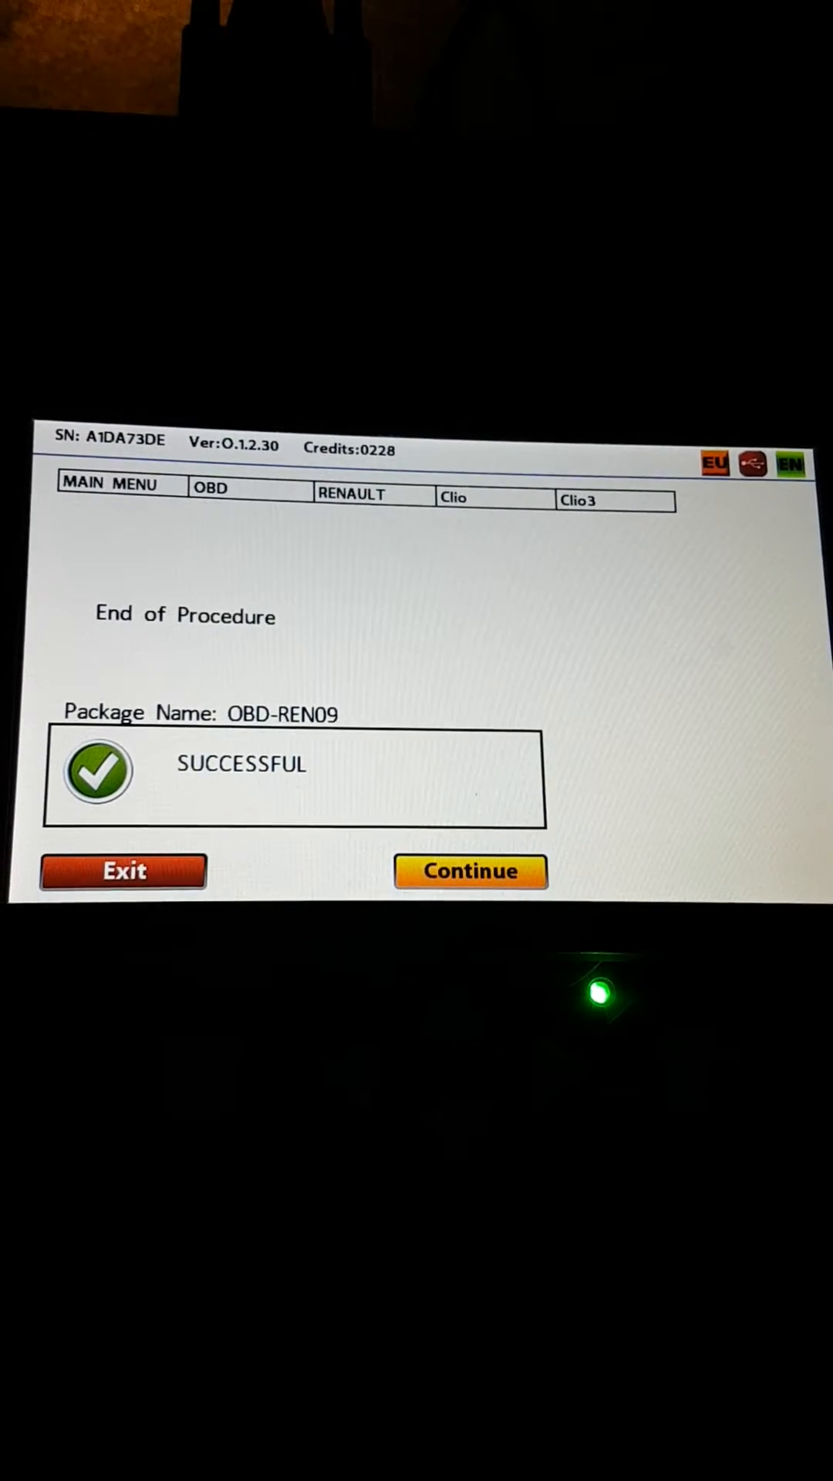
- Leave the success screen, exit the Clio model list and return to the Main Menu
{"action": "left_click", "coordinate": [472, 870]}
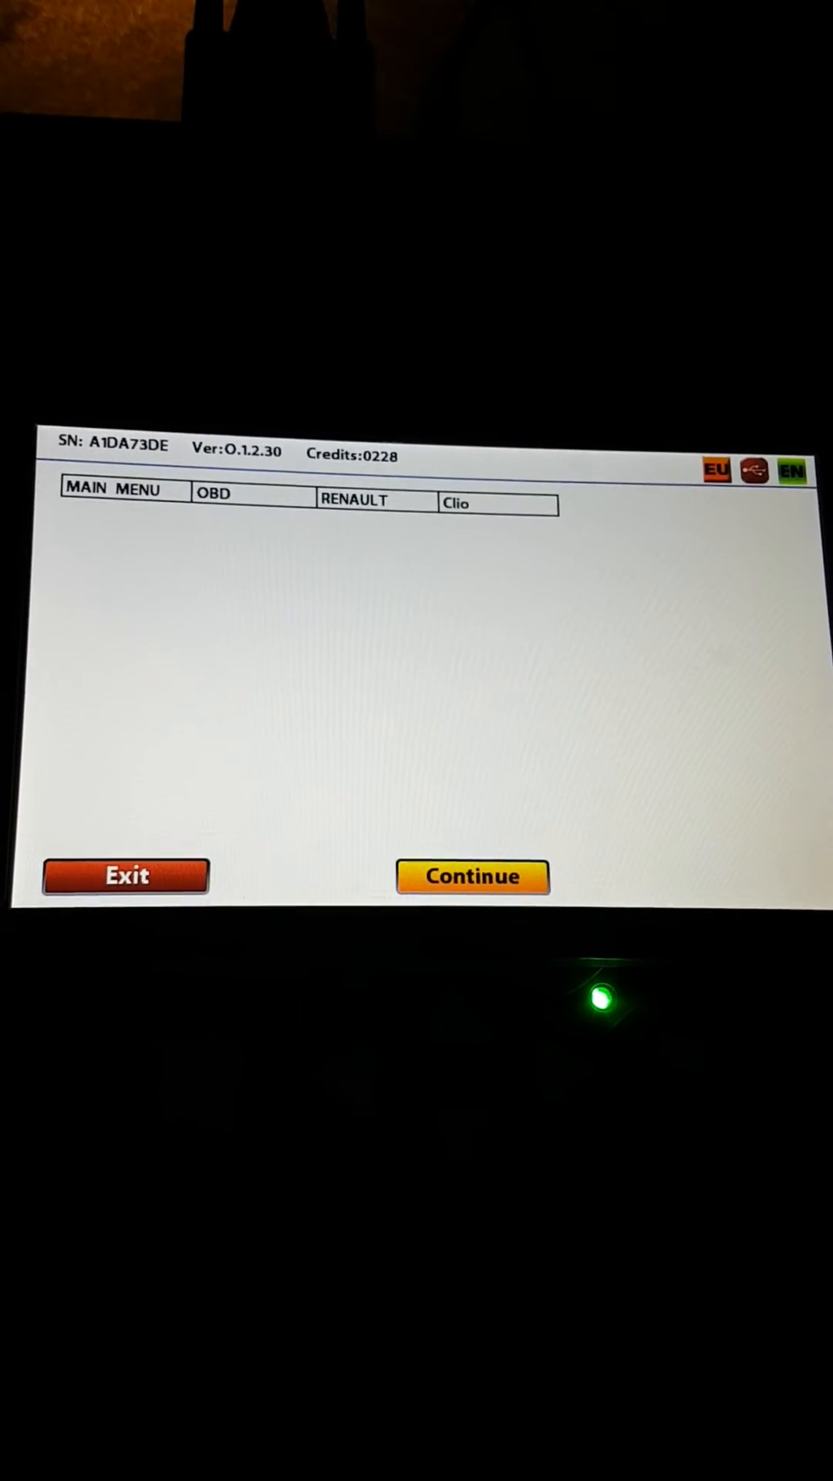
{"action": "left_click", "coordinate": [495, 503]}
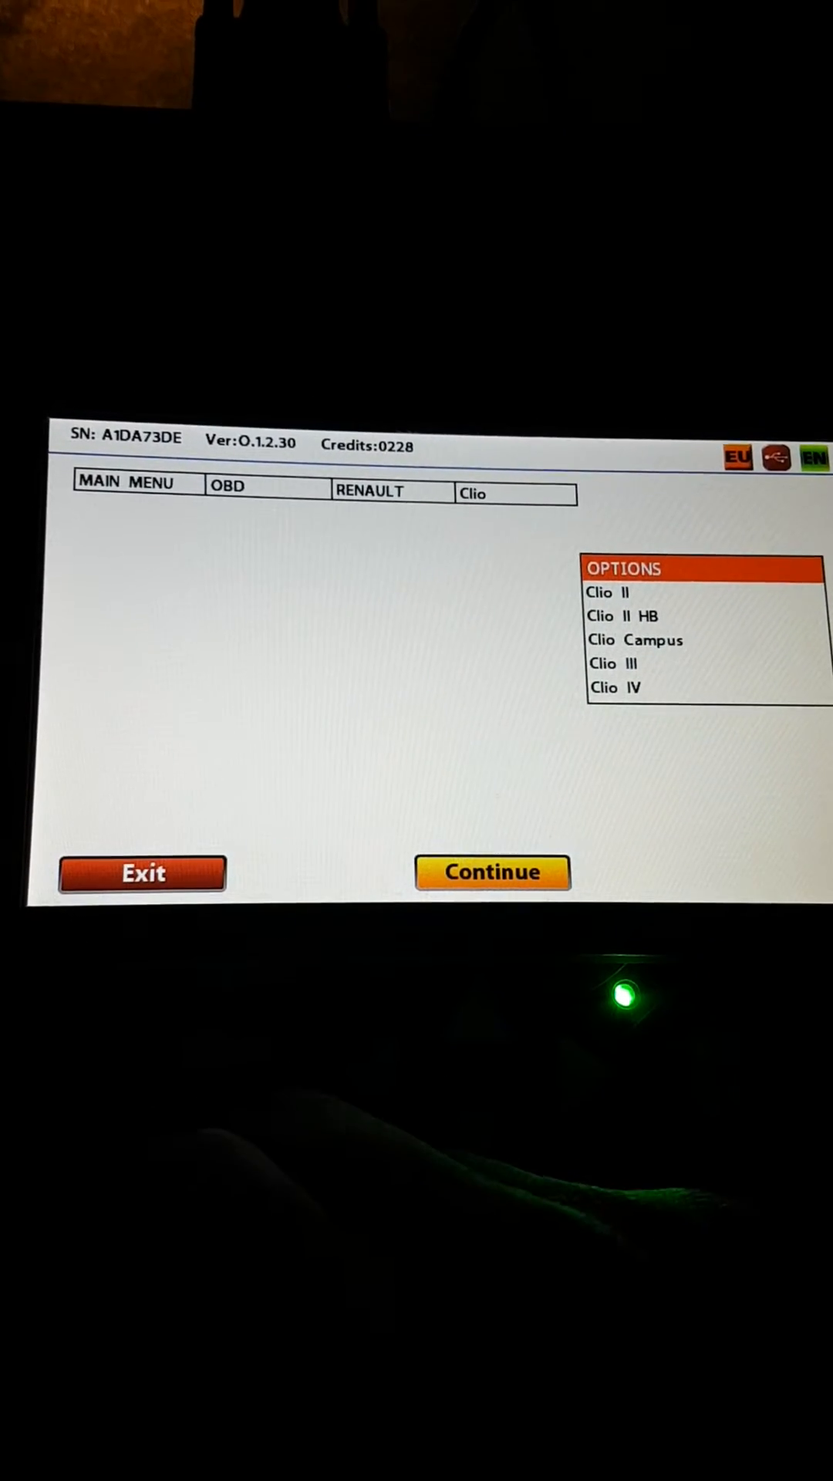
{"action": "left_click", "coordinate": [142, 872]}
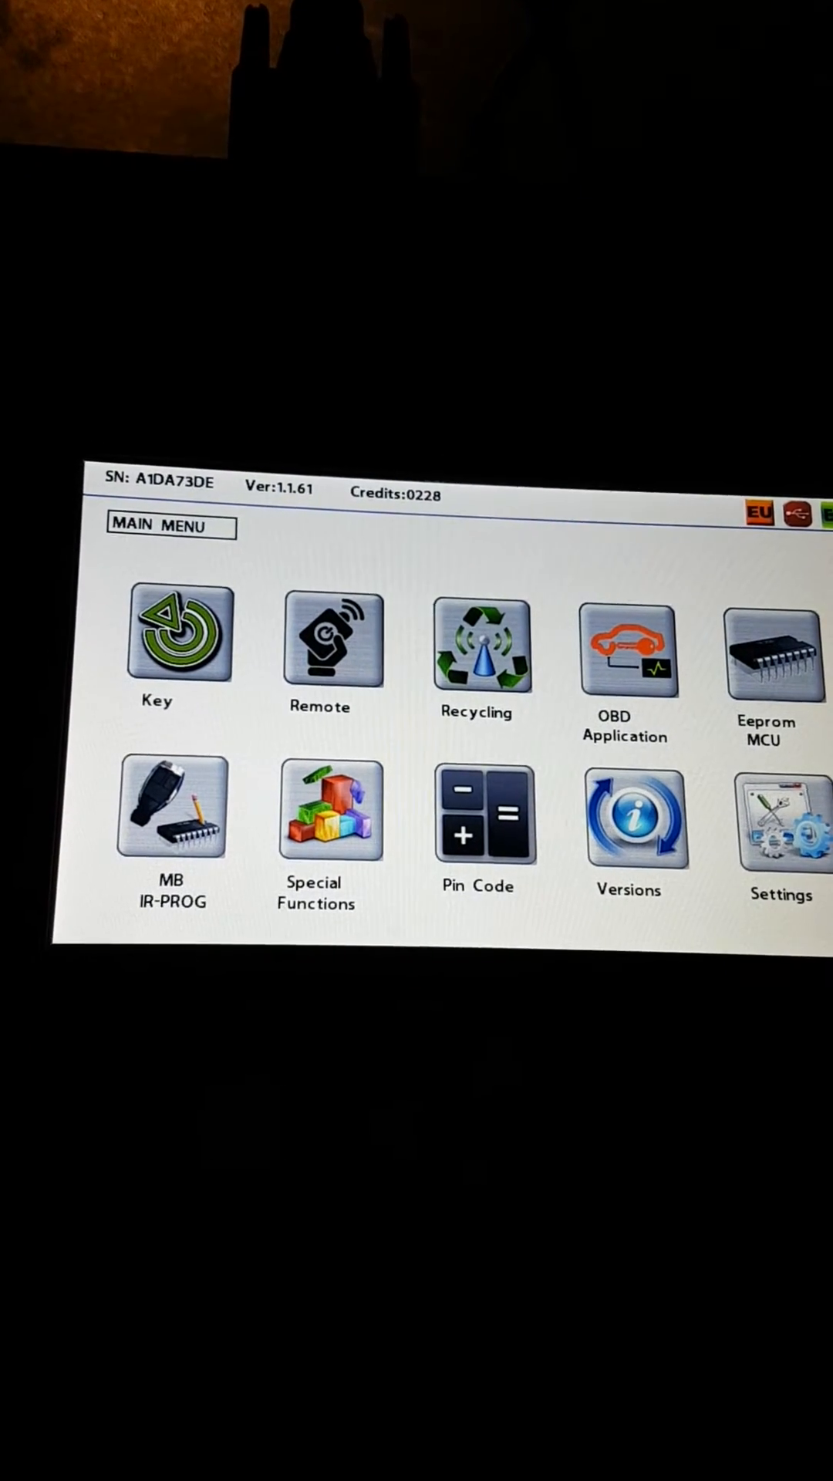